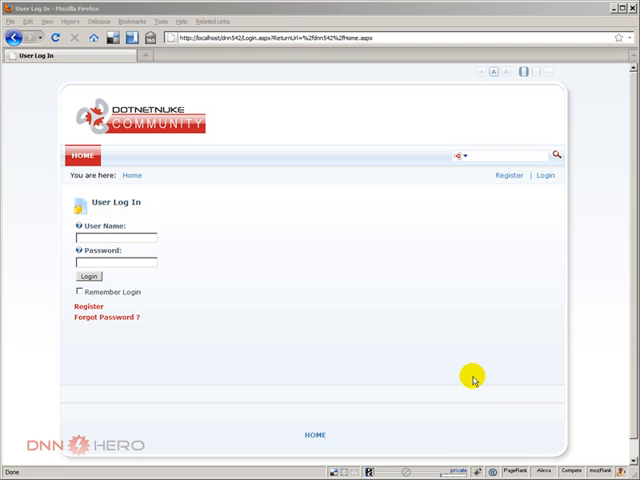
mouse_move(194, 325)
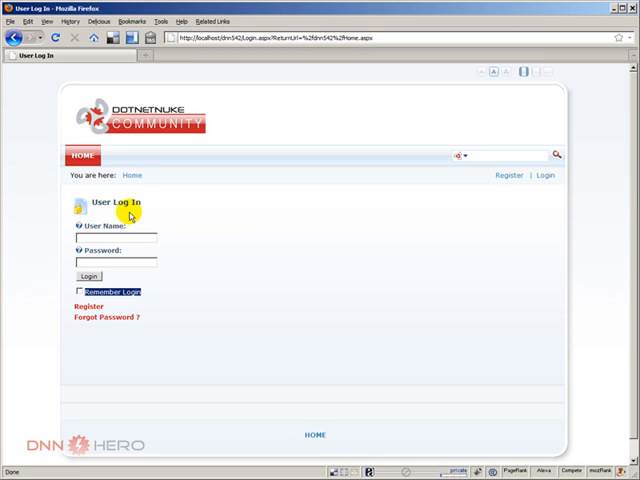
mouse_move(244, 291)
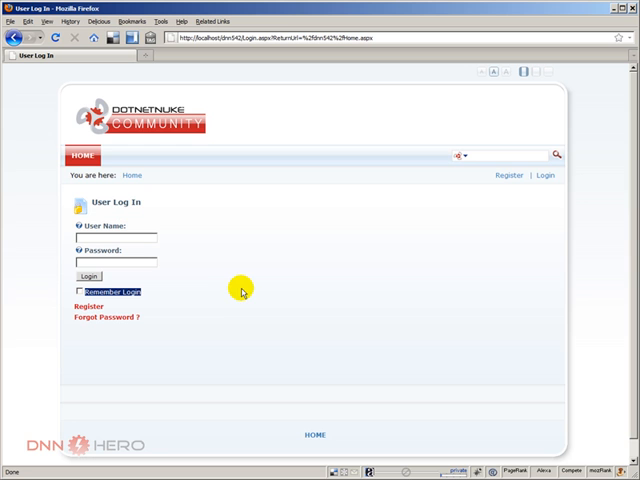
mouse_move(246, 287)
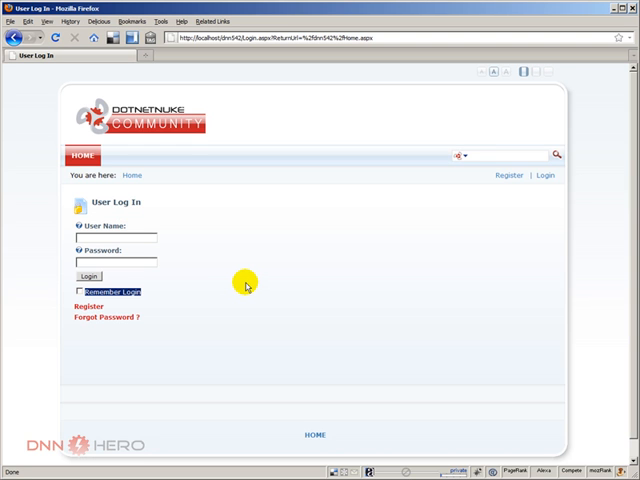
mouse_move(246, 285)
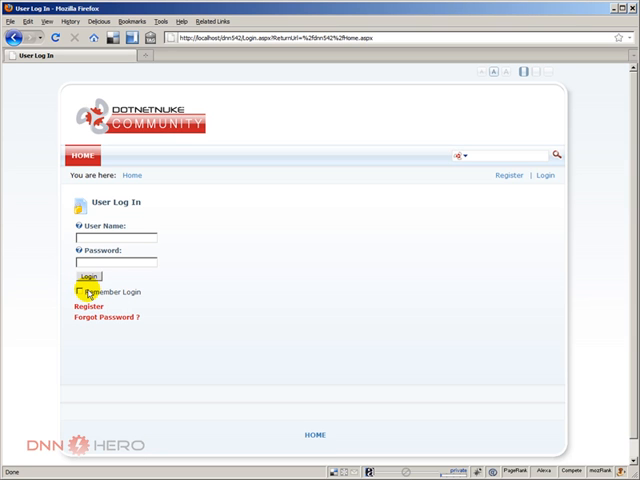
Tick the Remember Login checkbox on the DotNetNuke User Log In form
click(83, 292)
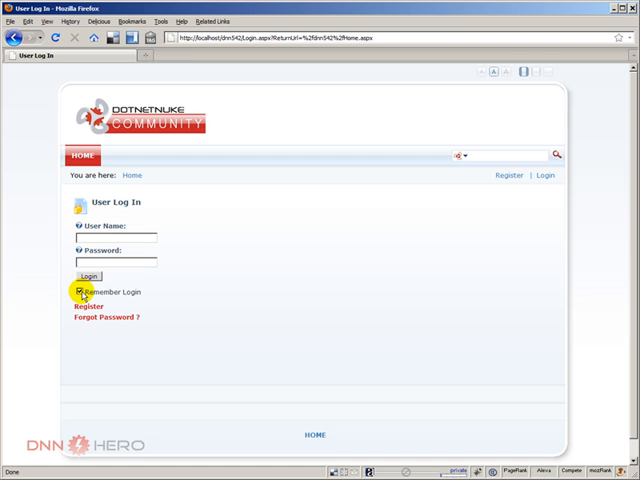
click(76, 291)
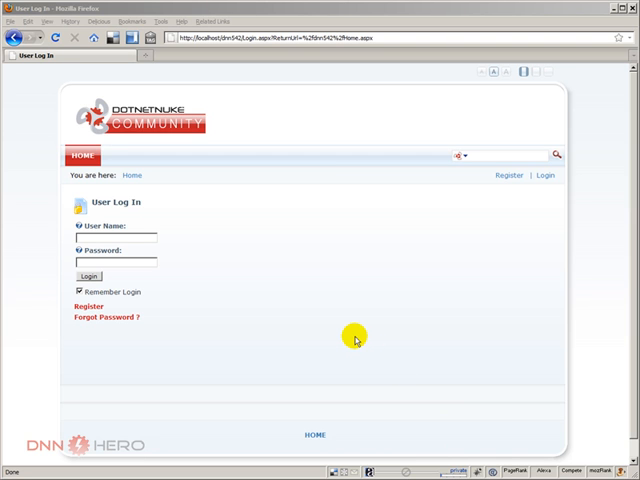
mouse_move(360, 280)
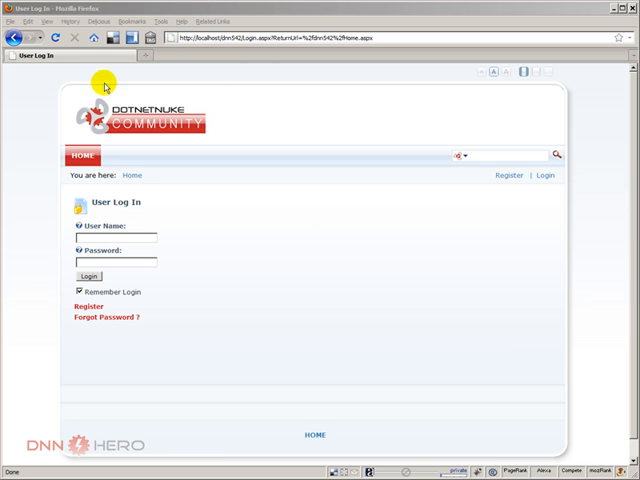
mouse_move(105, 88)
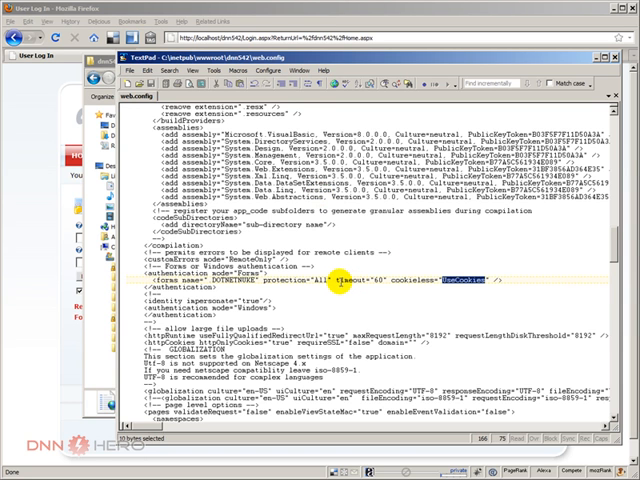
mouse_move(340, 281)
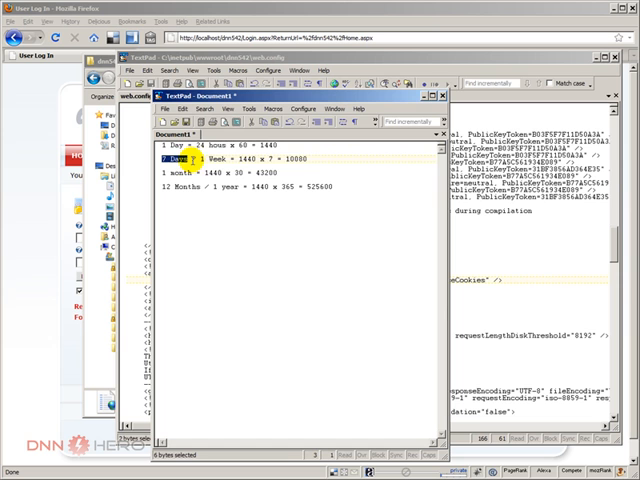
Select the timeout value 60 in web.config's forms authentication entry
double_click(295, 161)
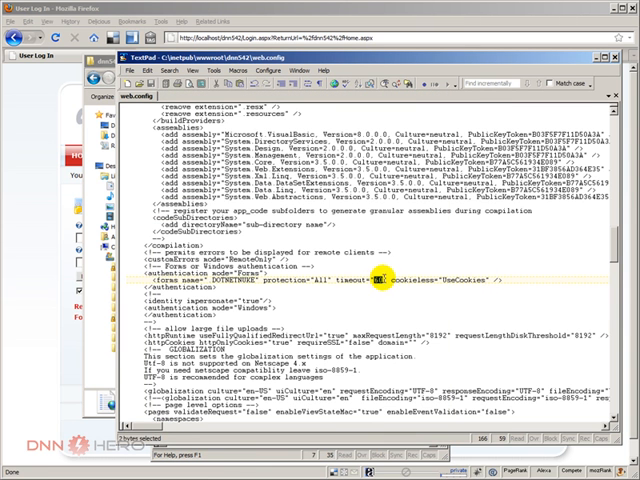
Replace the timeout with 525600 and select the new value
text(525600)
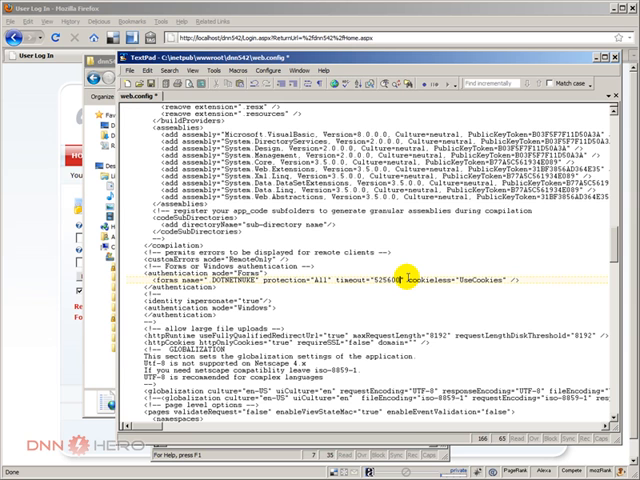
double_click(384, 281)
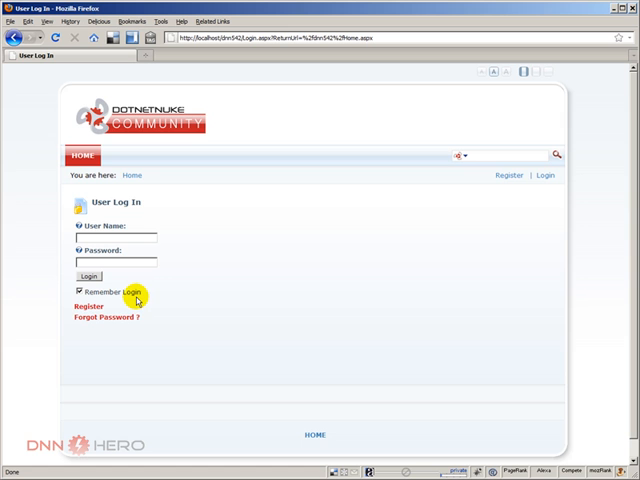
mouse_move(137, 300)
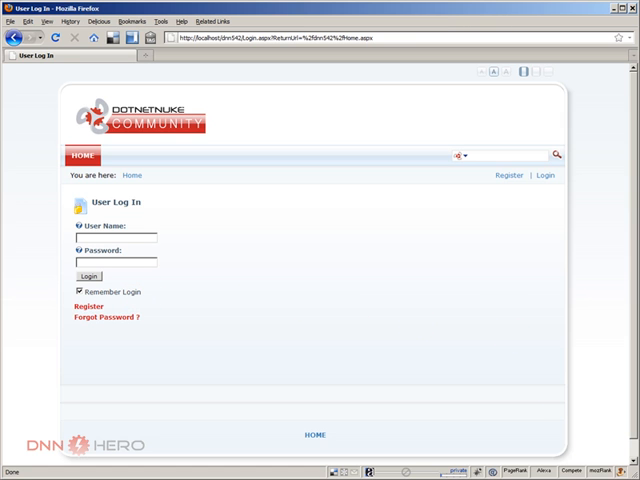